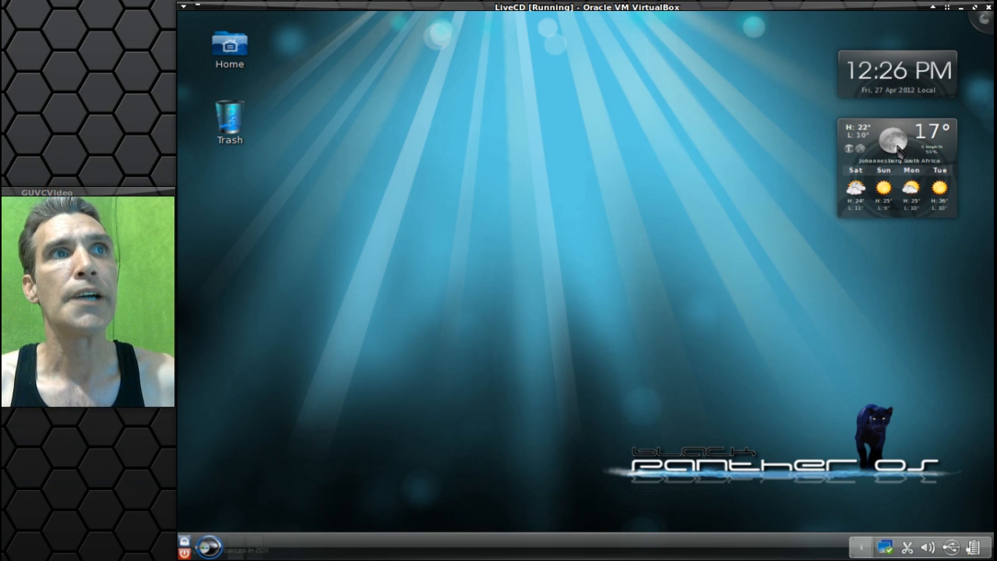
View the weather widget's settings and close them without saving.
right_click(897, 148)
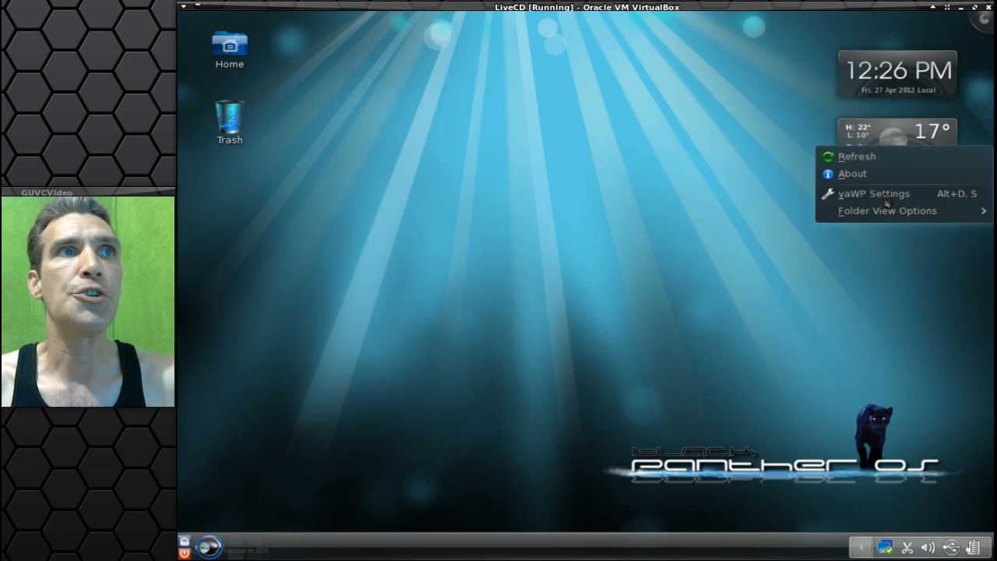
left_click(874, 193)
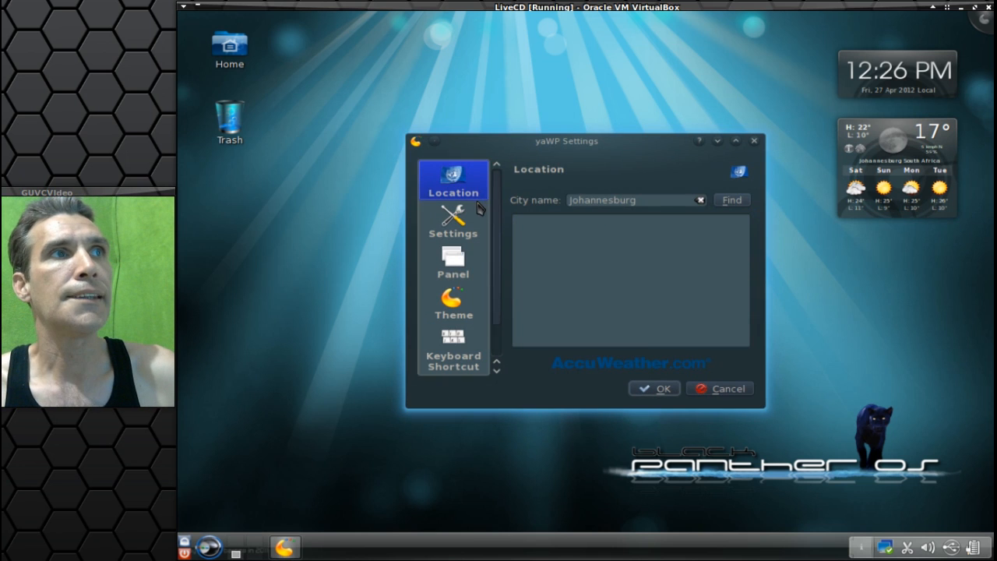
mouse_move(526, 255)
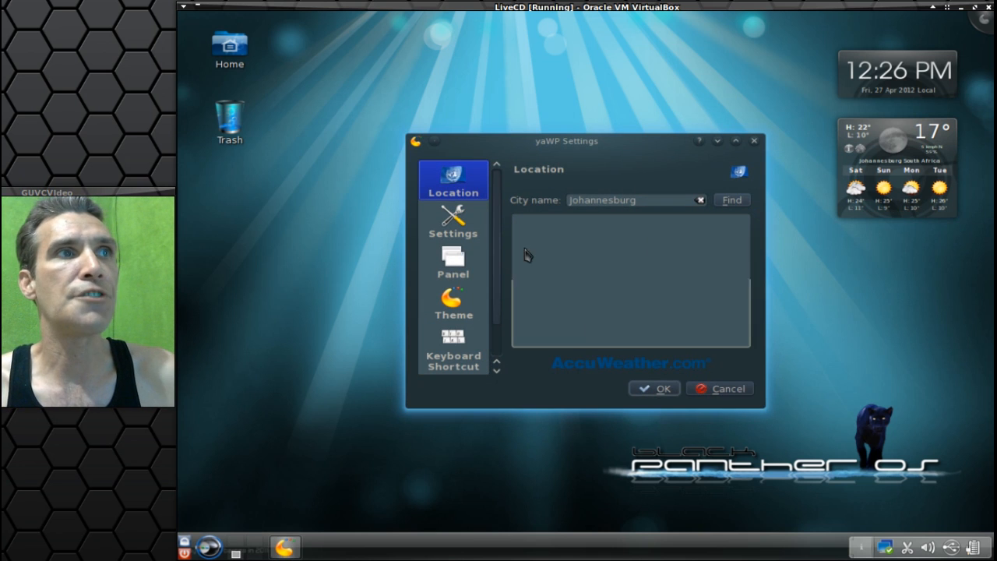
mouse_move(549, 337)
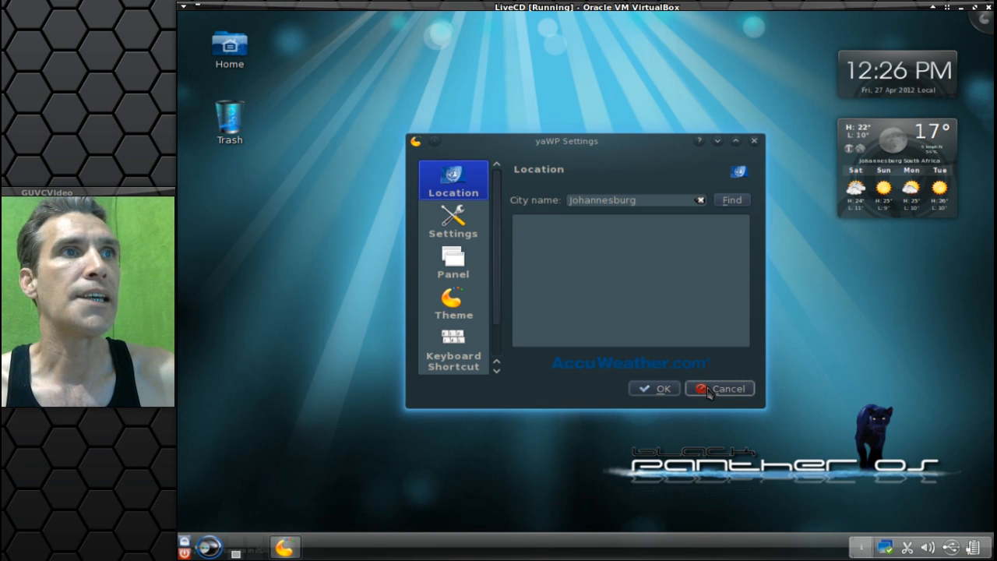
left_click(726, 388)
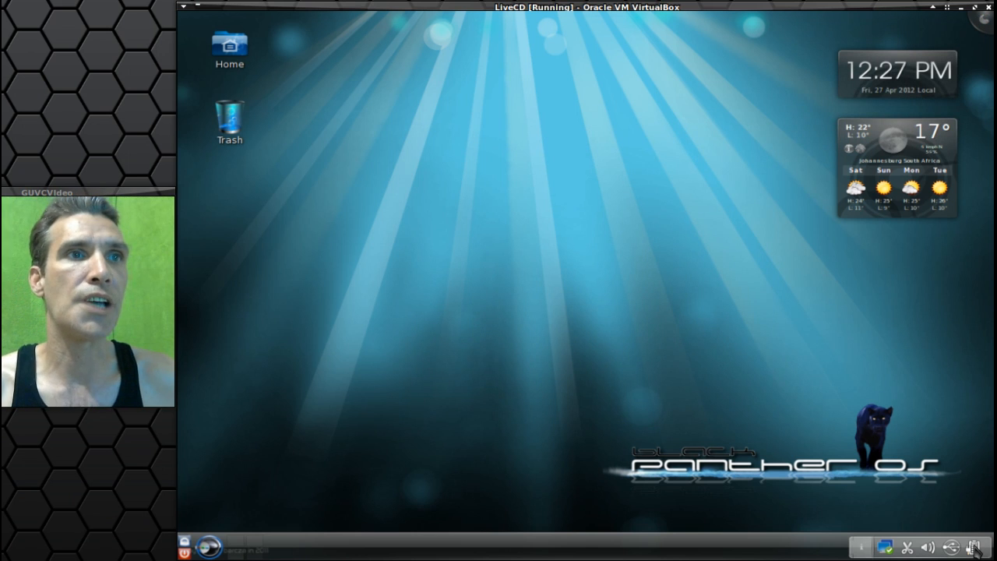
Check the device notifier and 50% volume level, then bring up the Lancelot launcher.
left_click(972, 545)
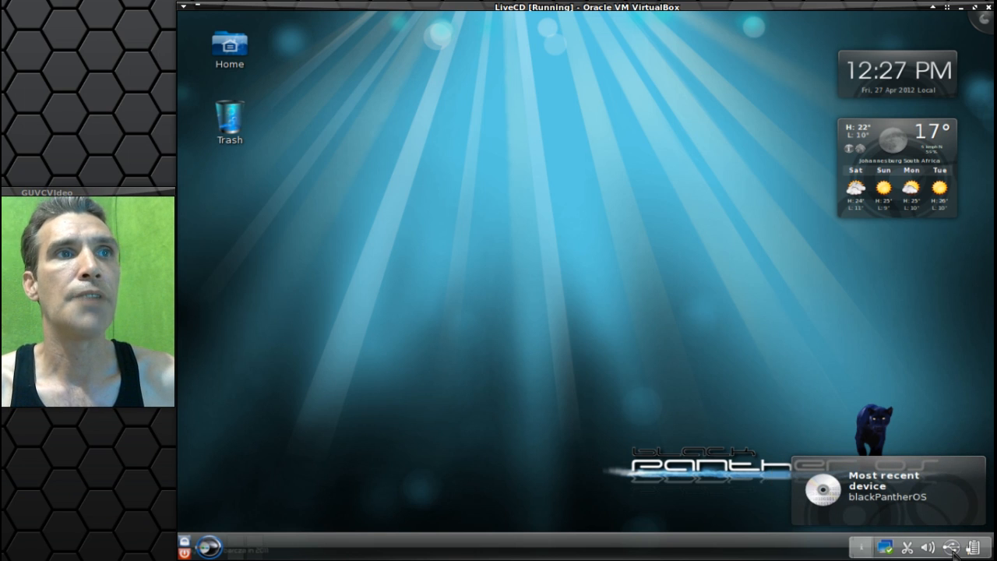
left_click(935, 549)
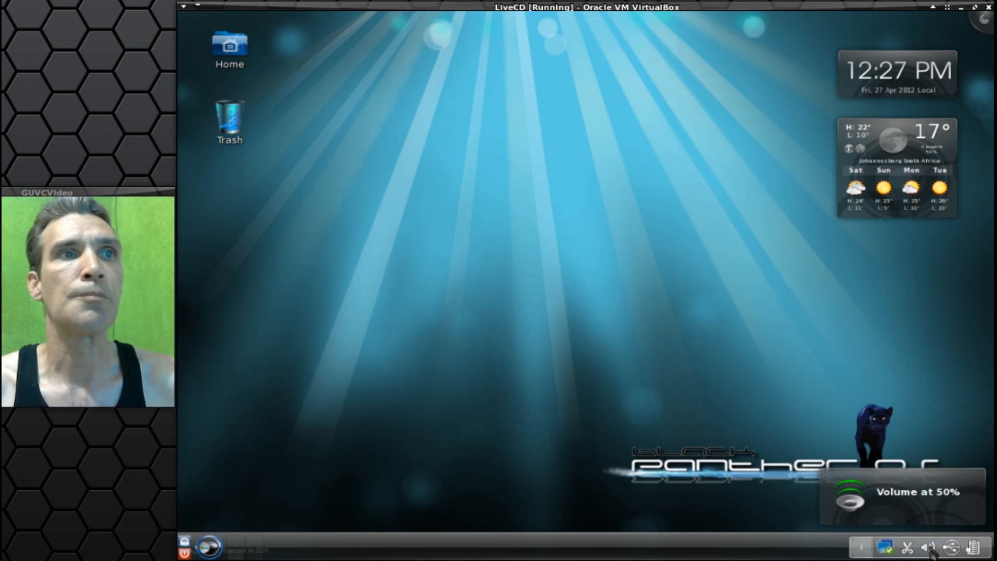
left_click(907, 545)
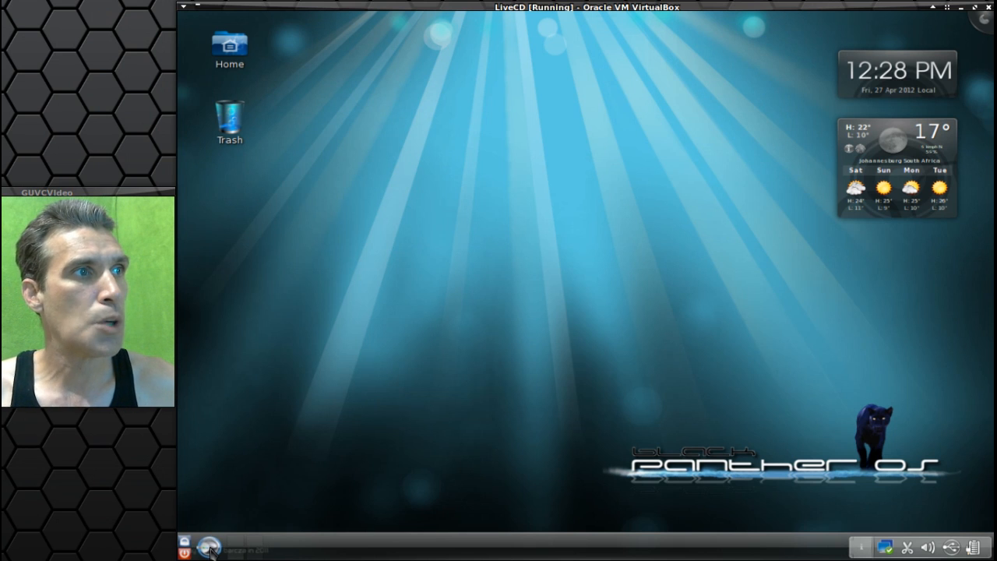
left_click(206, 550)
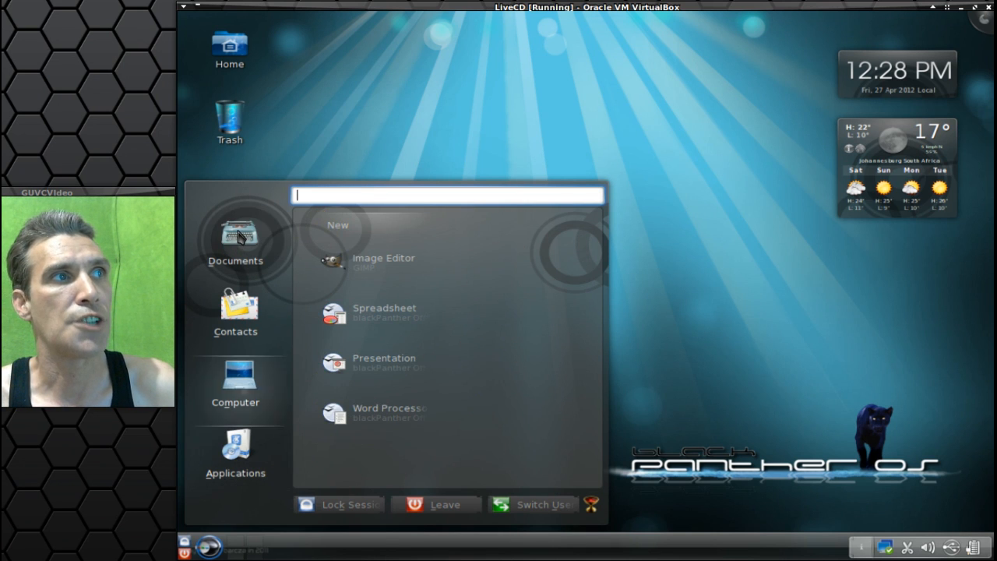
Show the launcher's System items, then its Applications view with favourites and categories.
left_click(235, 308)
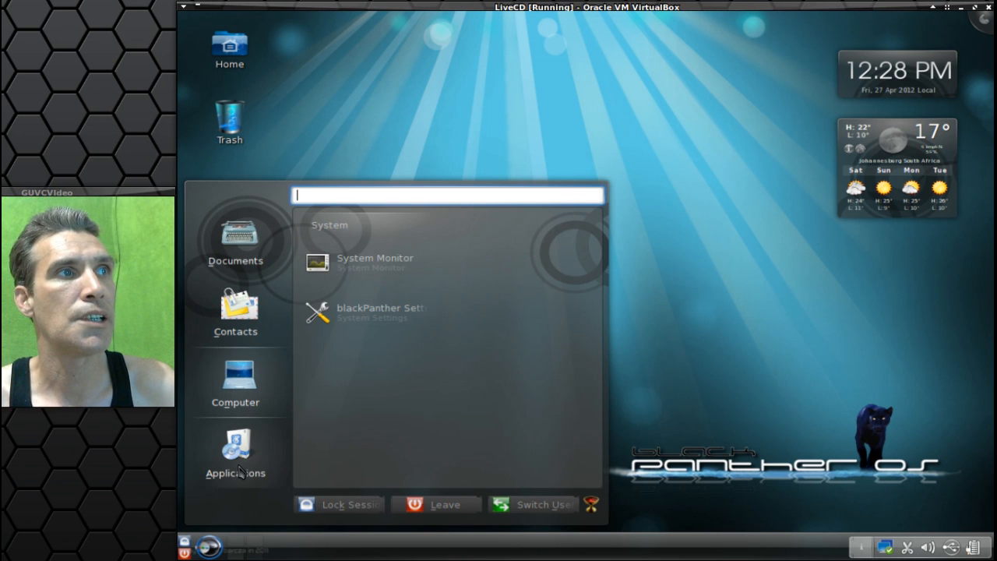
left_click(236, 452)
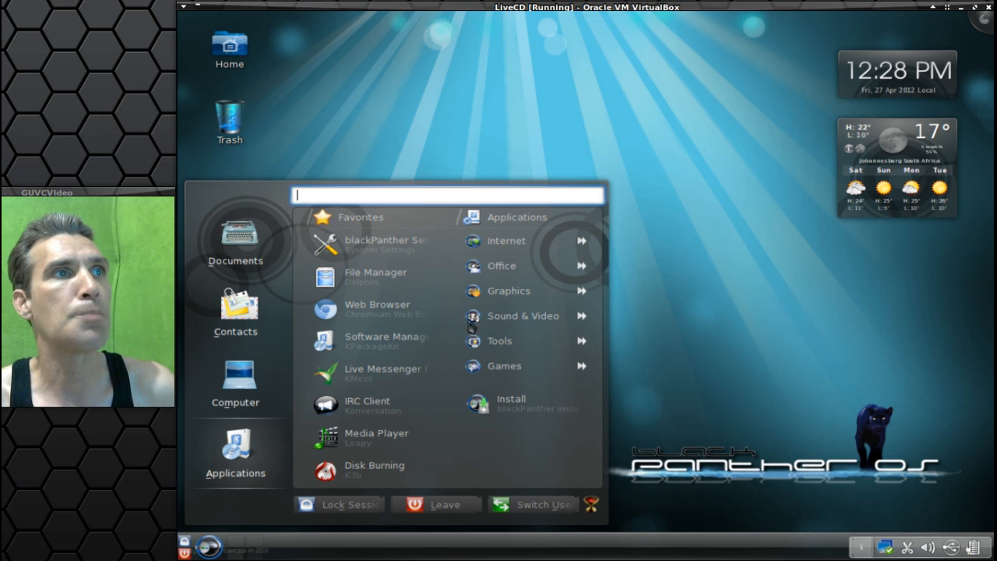
mouse_move(517, 244)
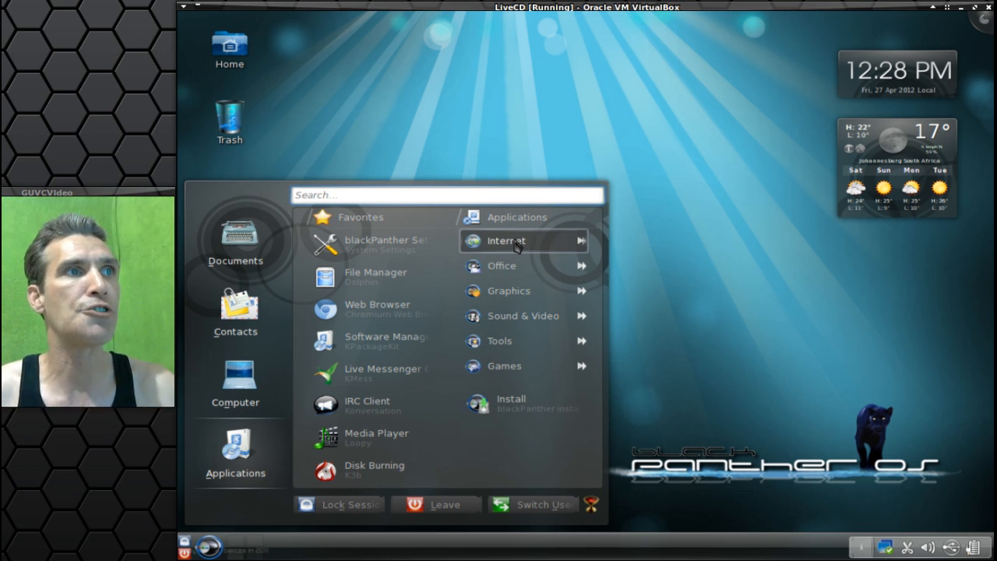
Browse the Internet category list (BlueDevil, EiskaltDC++, KMess, Konversation).
left_click(517, 240)
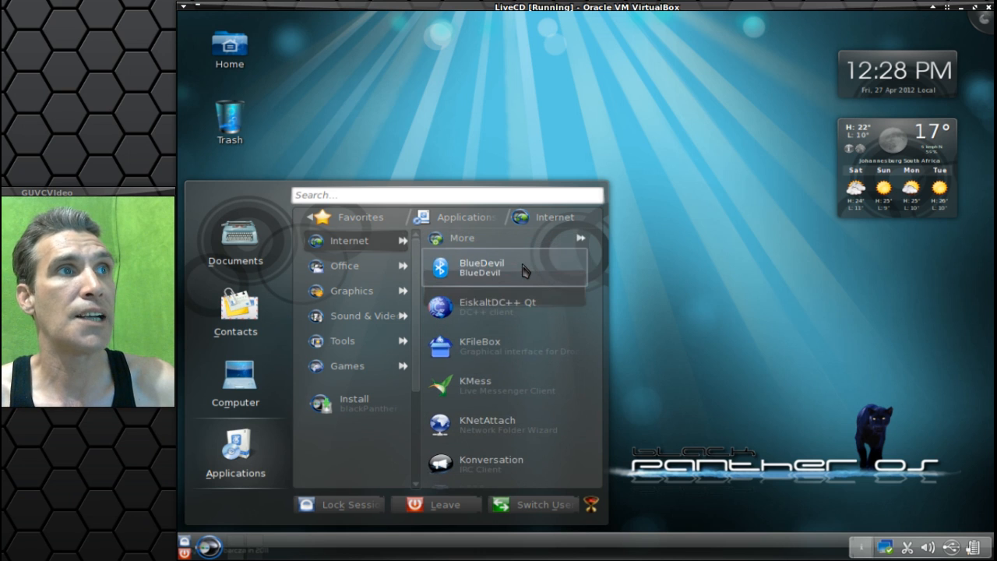
scroll("down", 3)
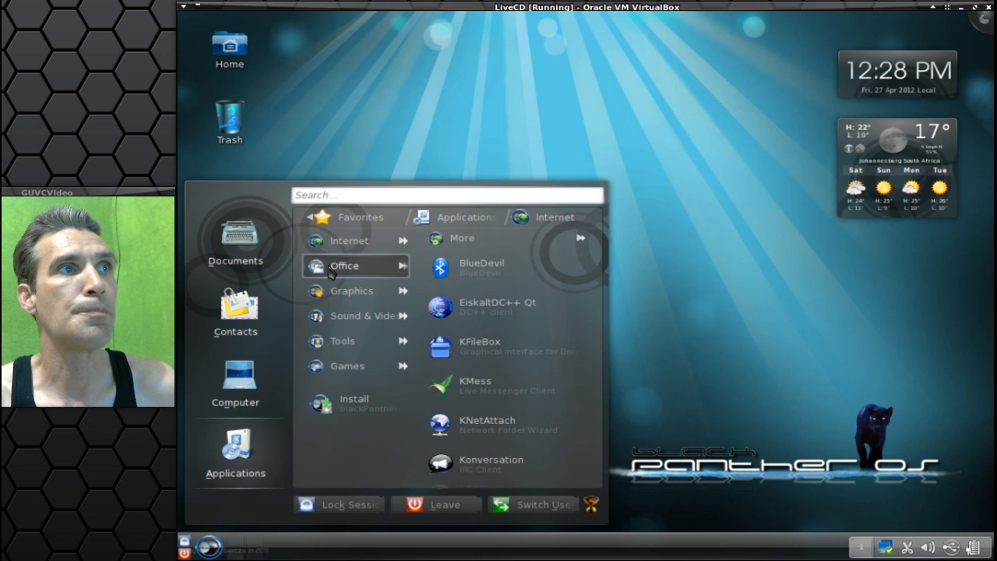
mouse_move(359, 271)
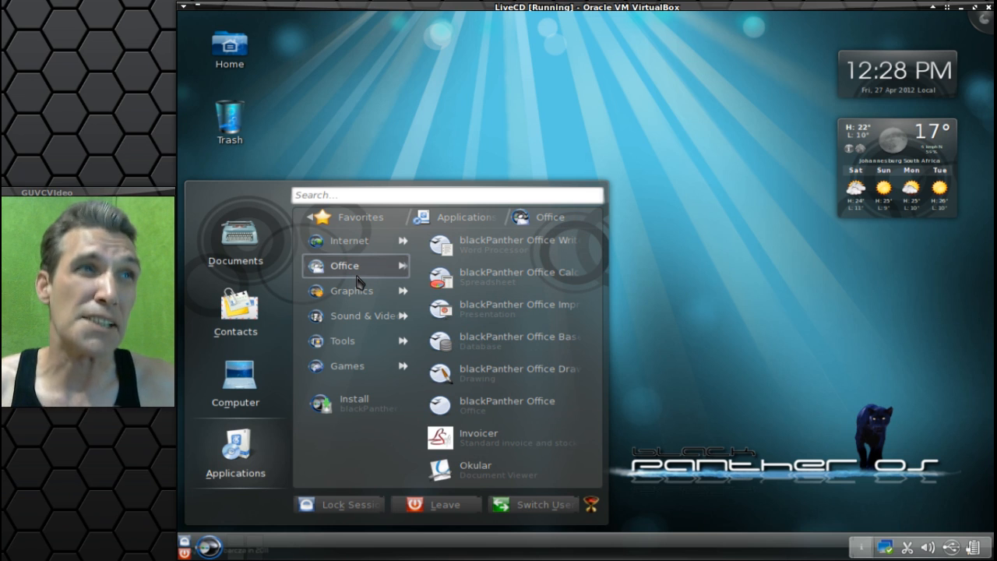
mouse_move(353, 290)
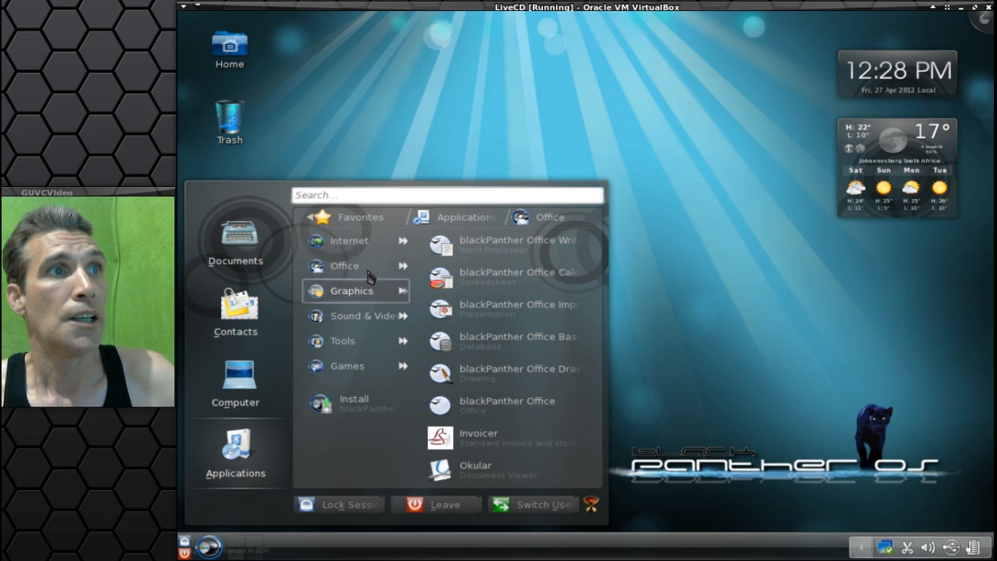
mouse_move(498, 243)
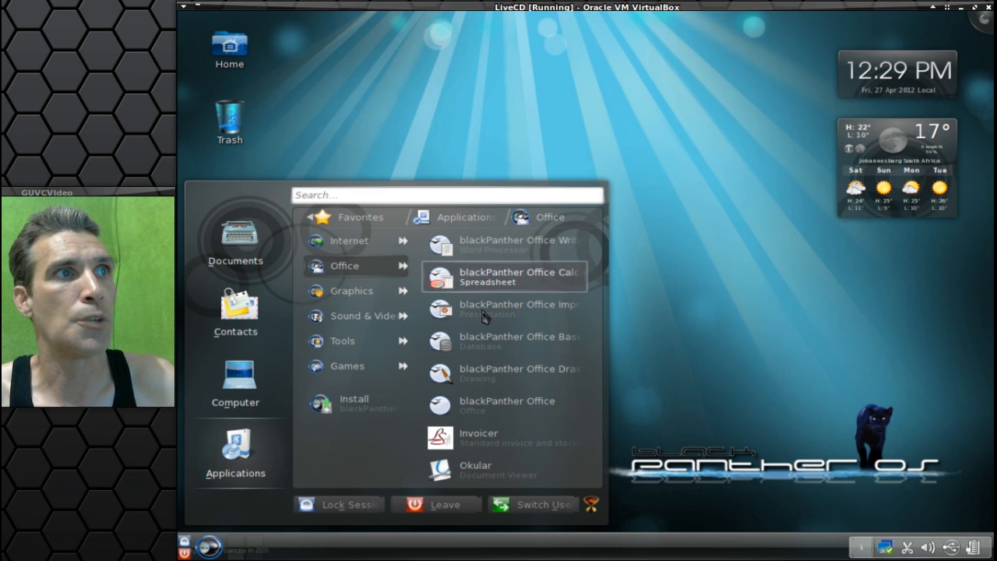
mouse_move(505, 406)
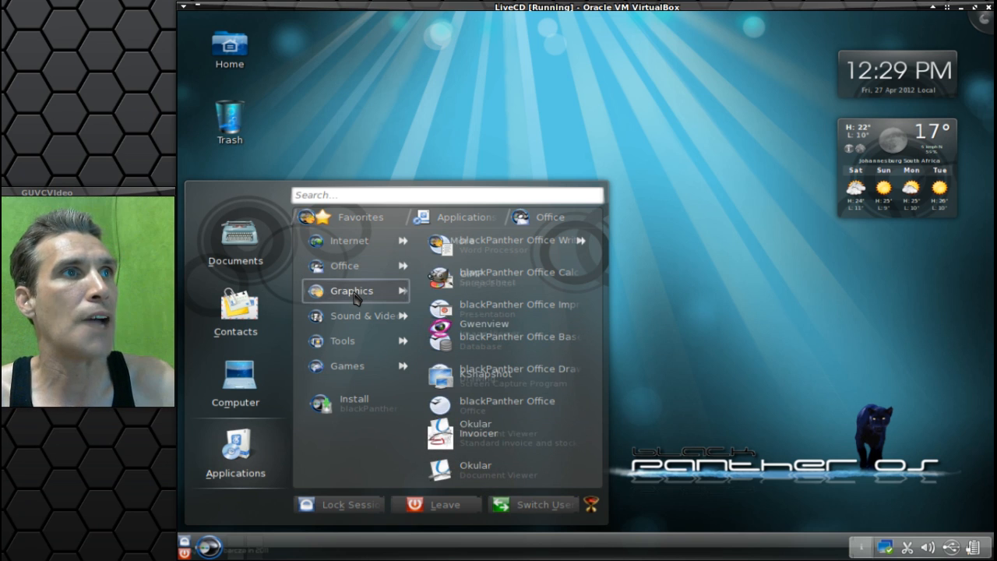
Show the Graphics and then the Sound & Video applications (Clementine, Kaffeine, KMix).
left_click(352, 291)
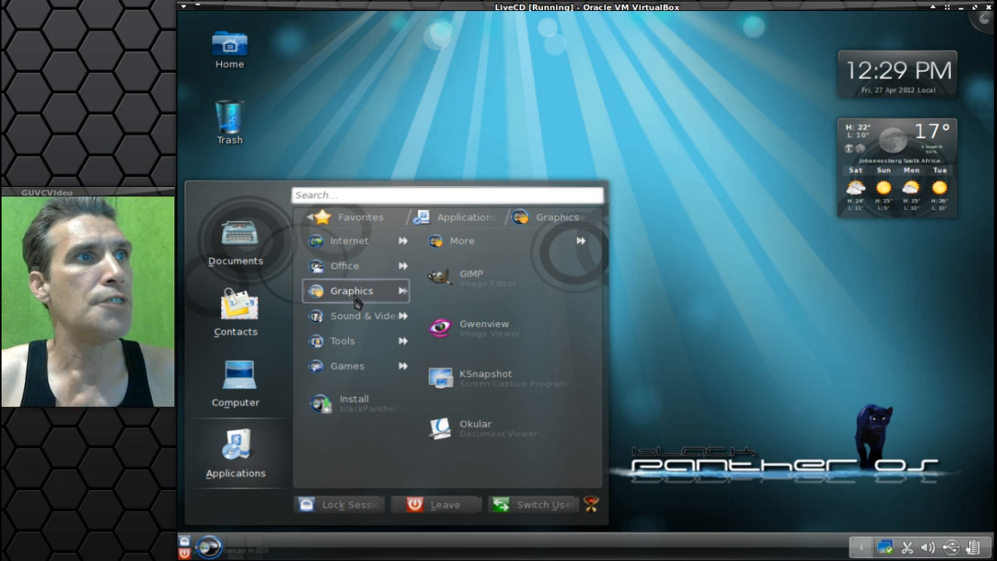
mouse_move(352, 316)
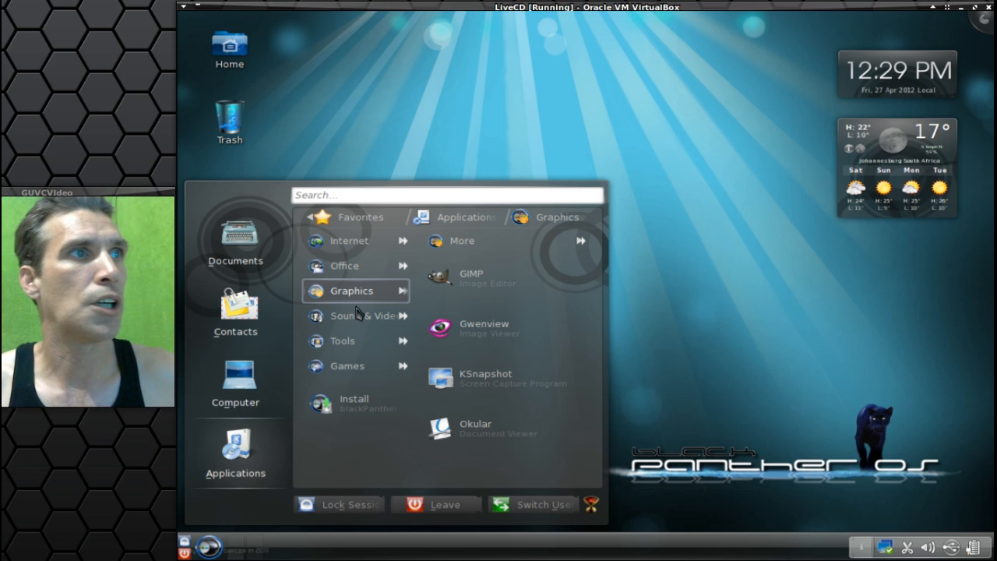
mouse_move(356, 315)
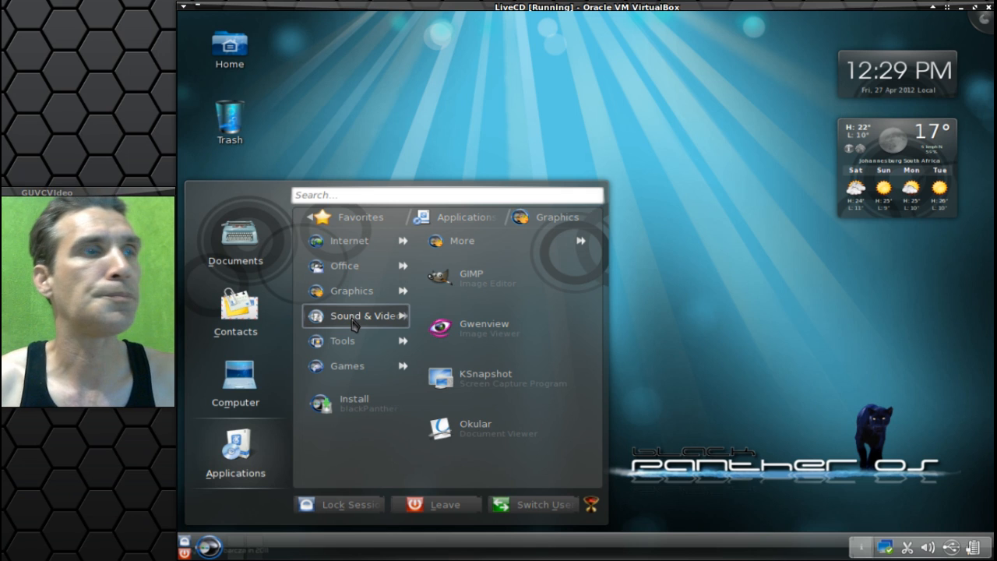
left_click(355, 314)
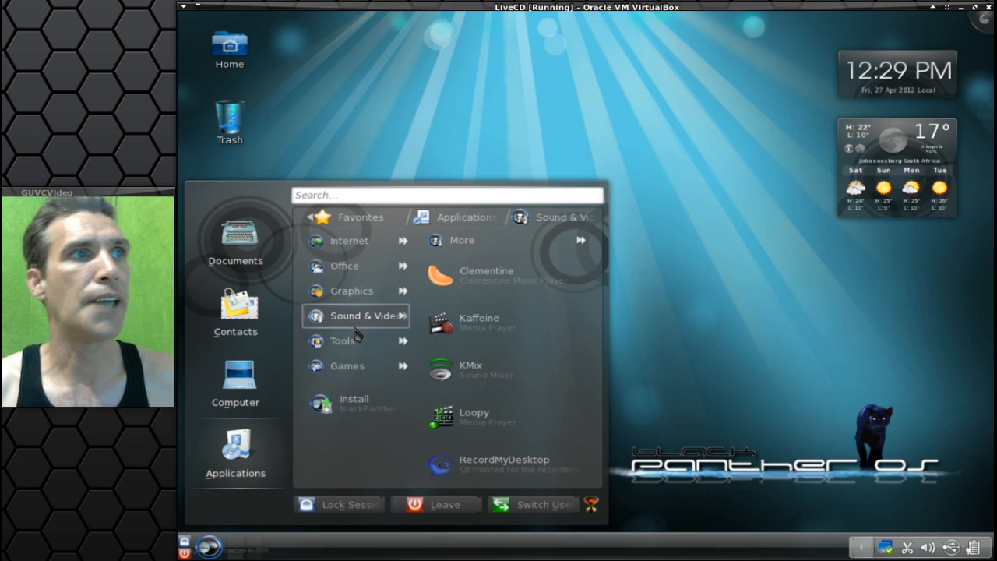
mouse_move(569, 380)
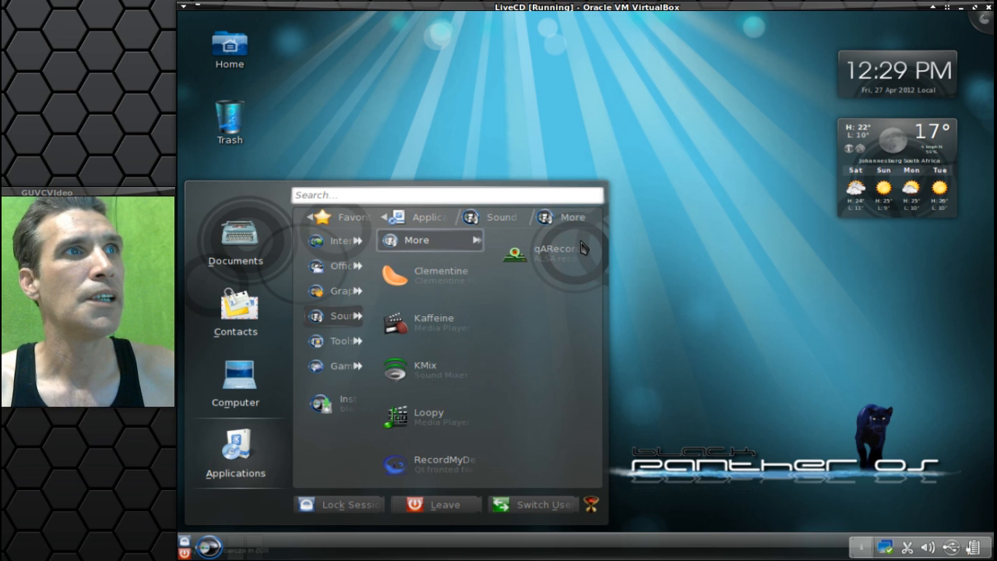
mouse_move(558, 264)
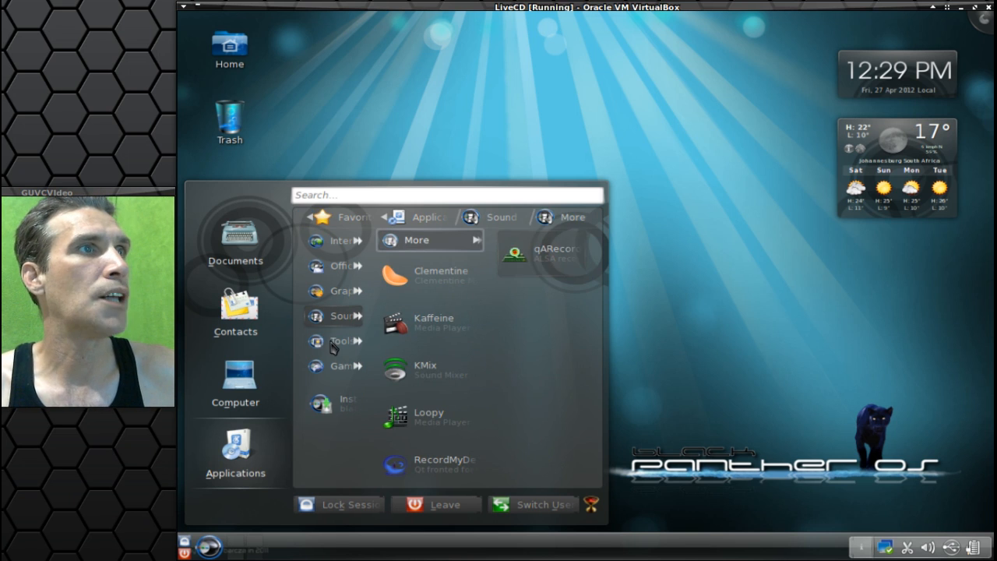
mouse_move(335, 342)
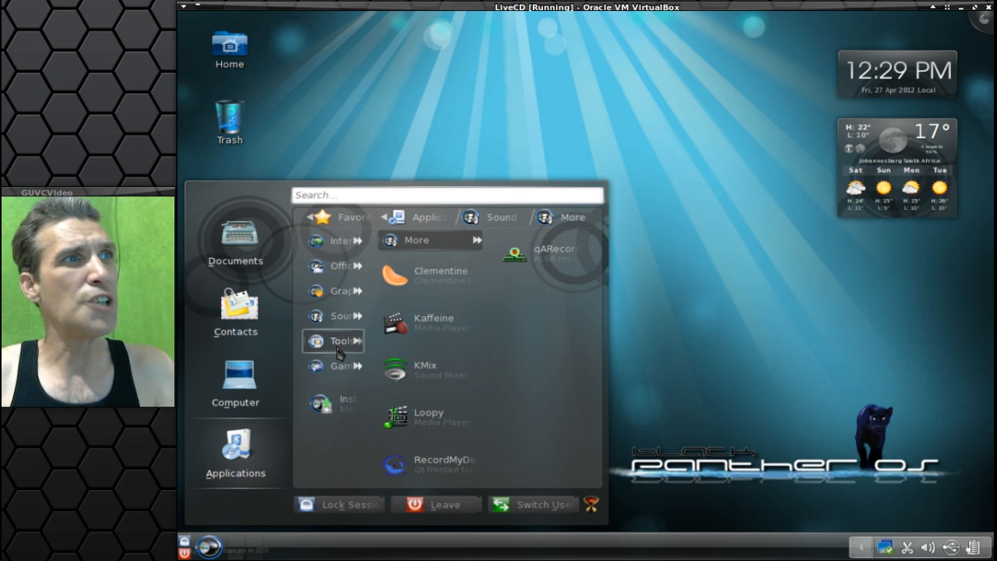
Show the Tools category listing Konsole, Krusader, KWrite and Yakuake.
left_click(342, 339)
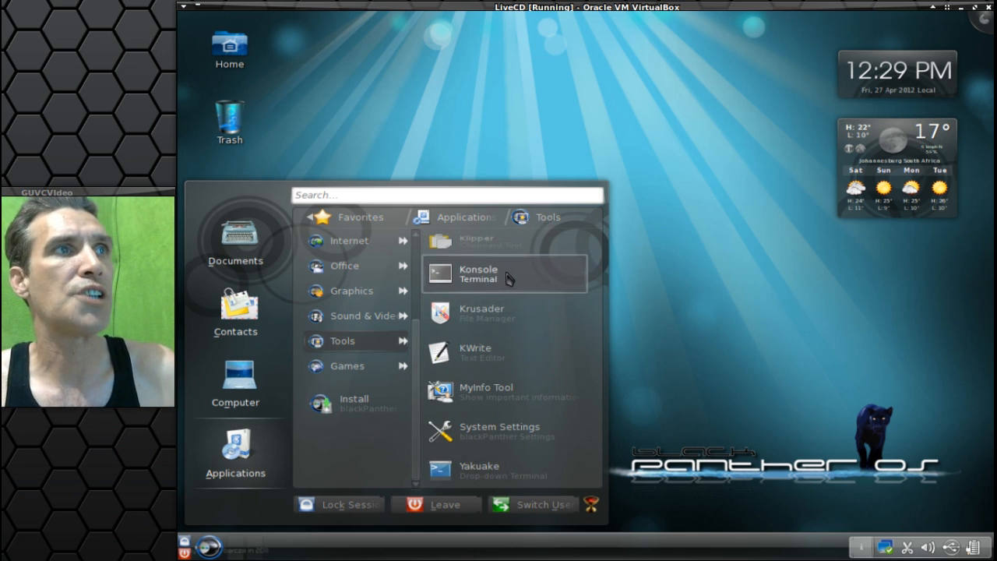
mouse_move(489, 355)
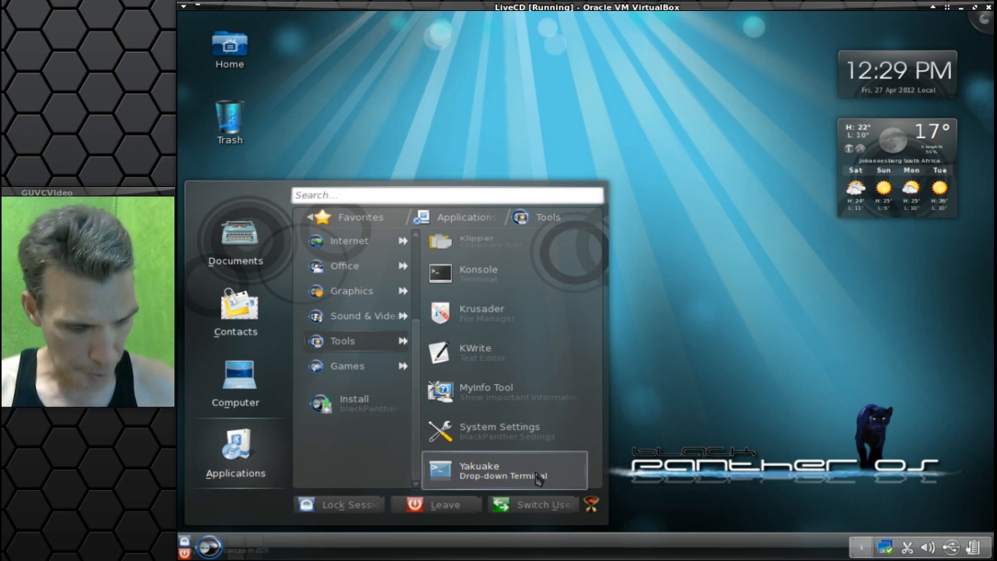
left_click(481, 471)
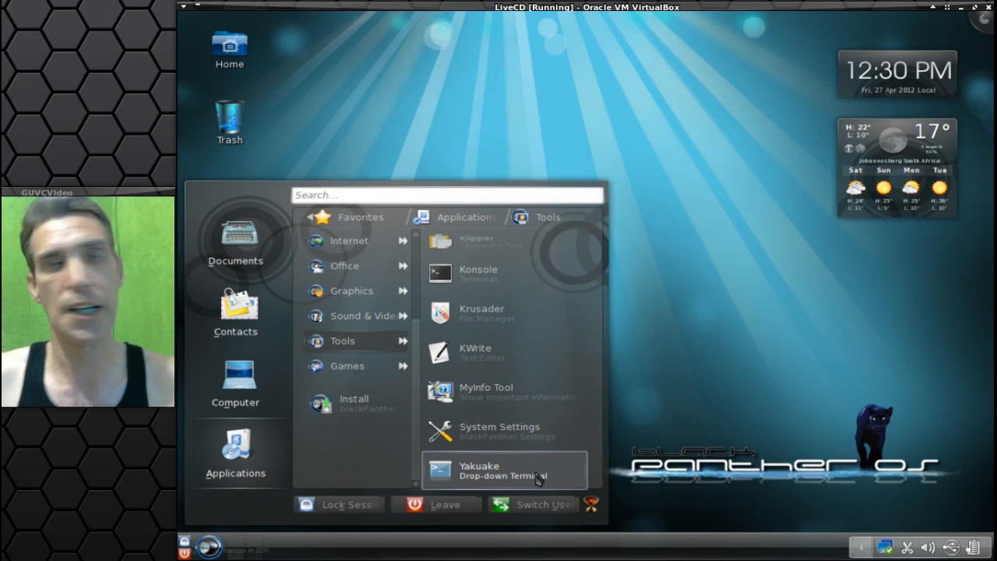
mouse_move(502, 393)
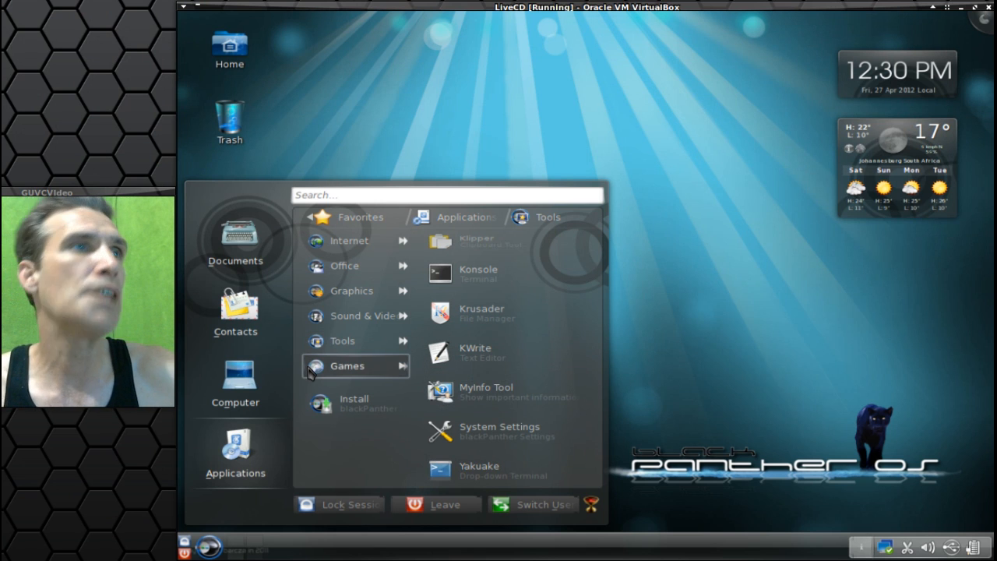
Show the Games category, which lists only the DJL games manager.
left_click(343, 366)
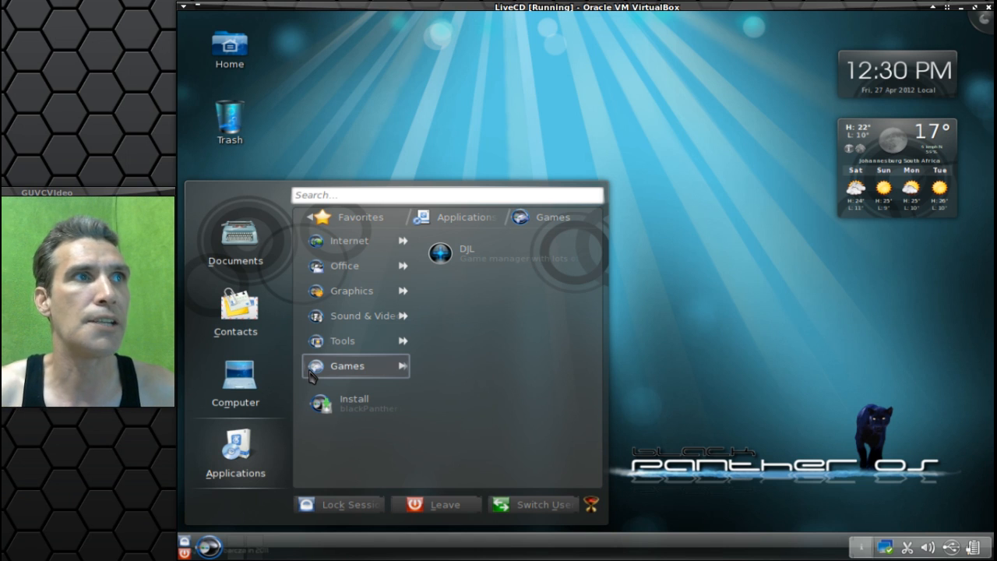
mouse_move(349, 240)
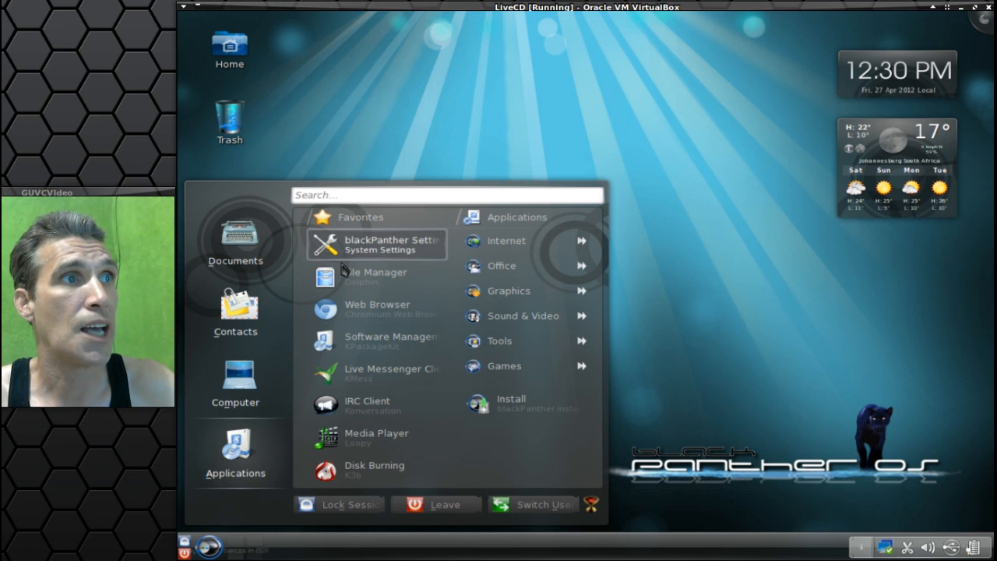
mouse_move(377, 277)
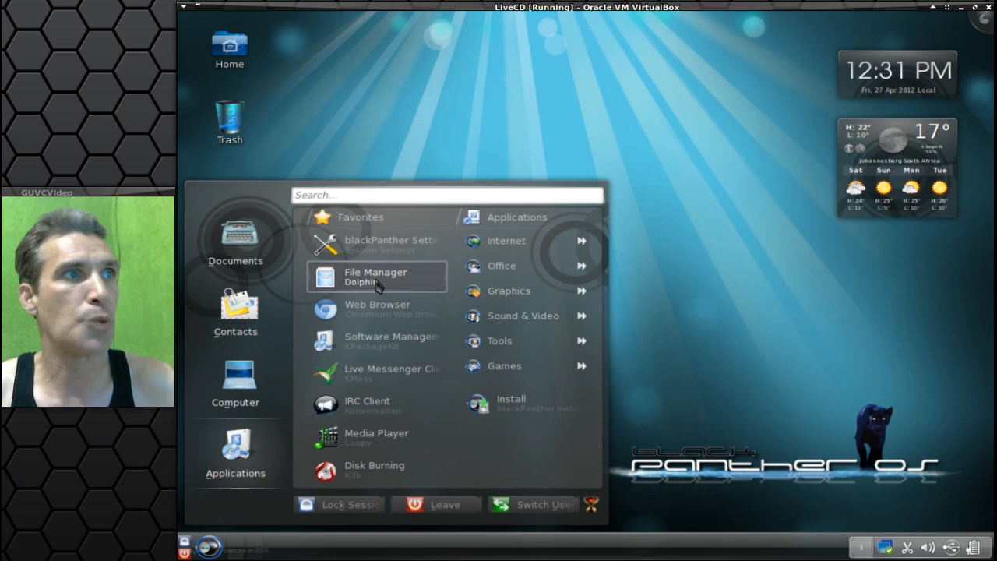
mouse_move(382, 318)
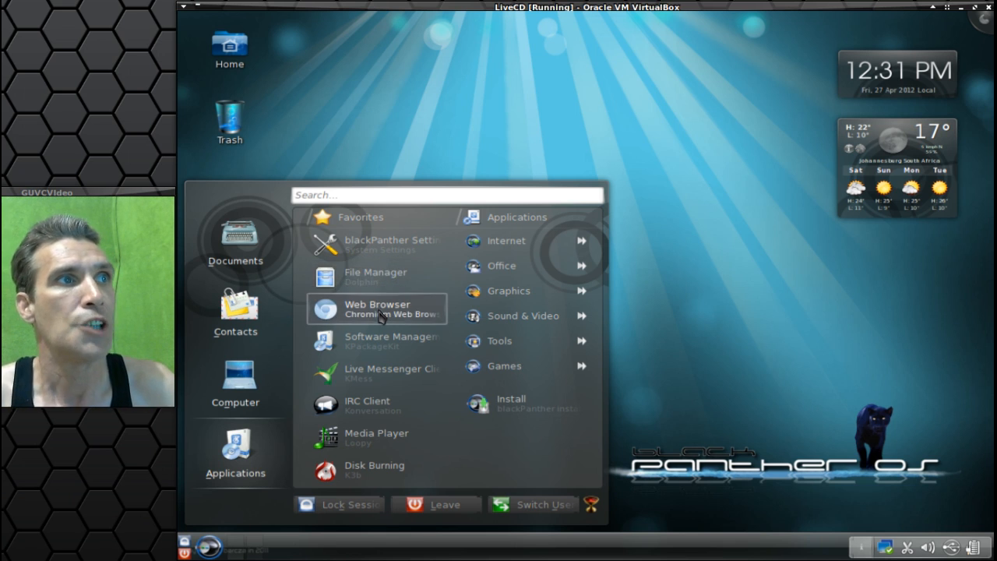
mouse_move(382, 342)
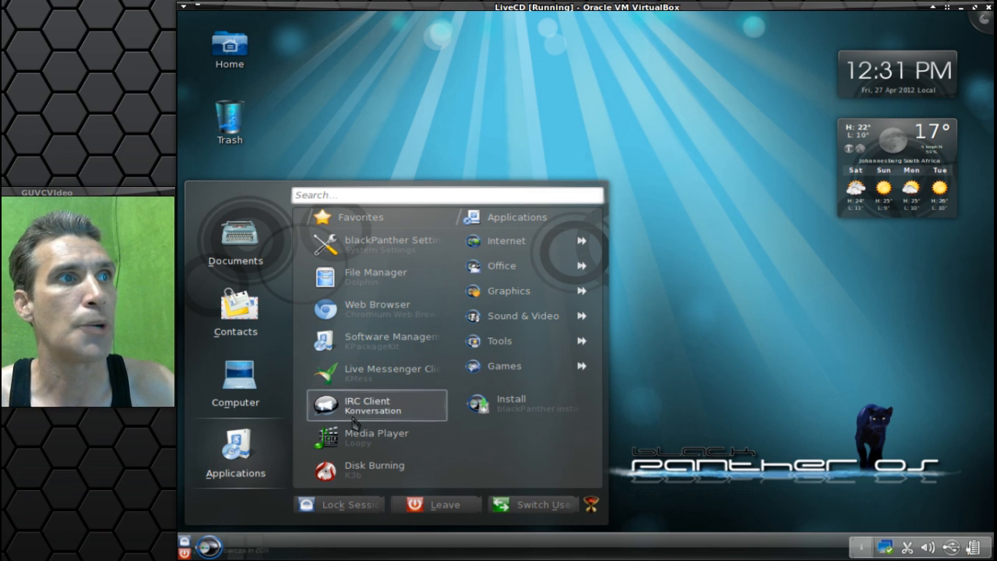
mouse_move(424, 421)
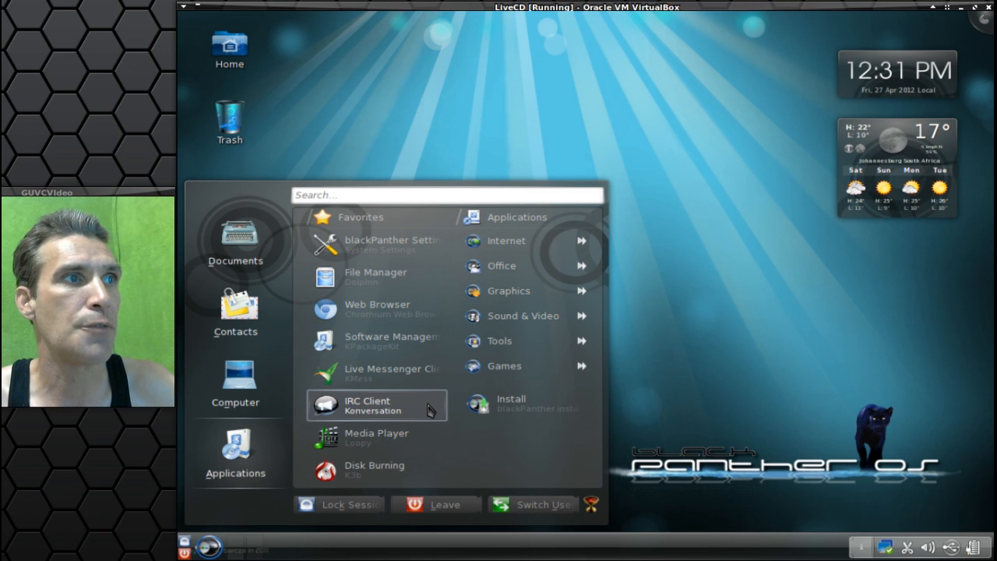
mouse_move(402, 447)
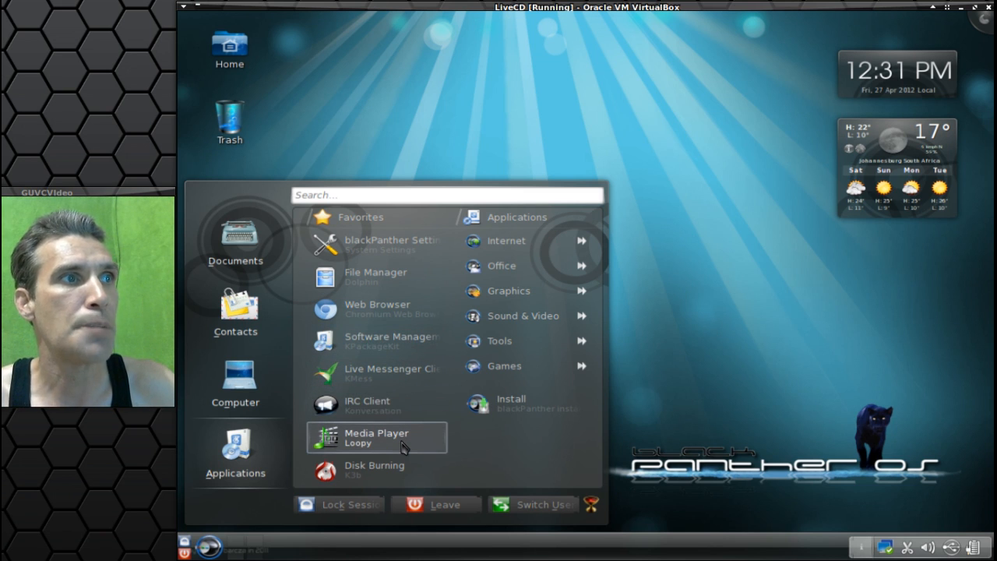